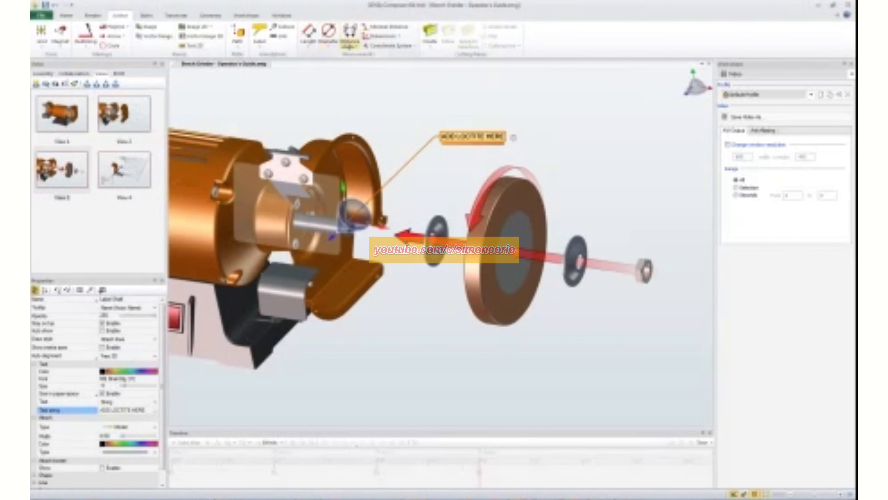
Show the Distance/Angle measurement types list in the Author ribbon's Measurements group
left_click(350, 34)
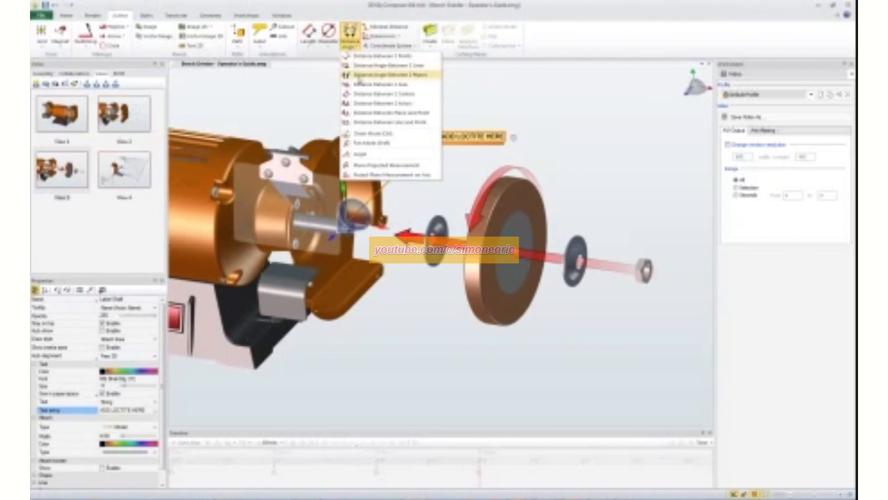